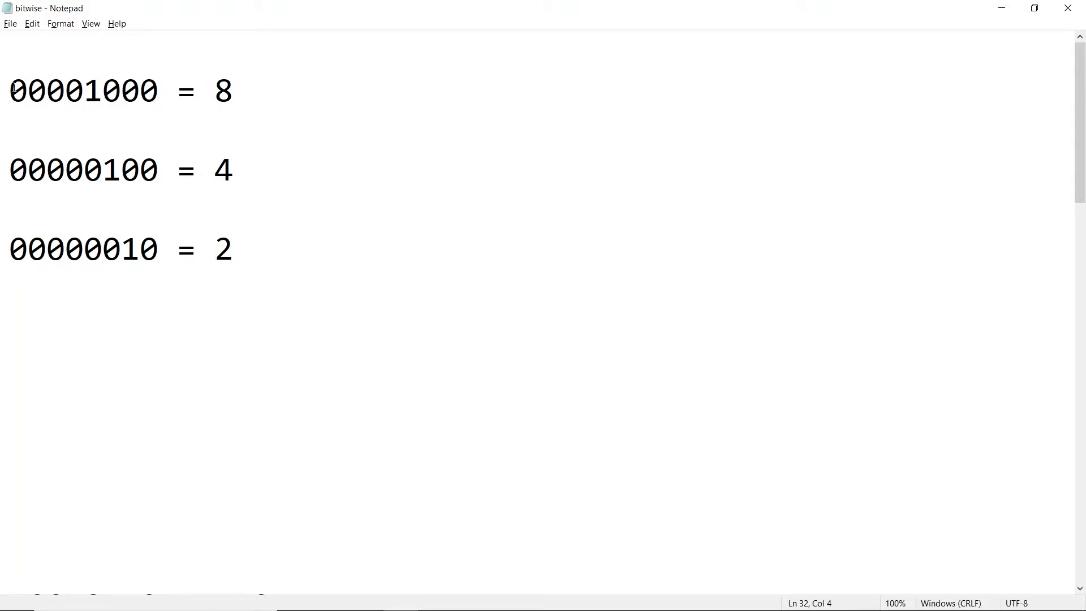
Highlight the values 150 and 75 in the Notepad right-shift example
{"action": "key", "text": "ctrl+a"}
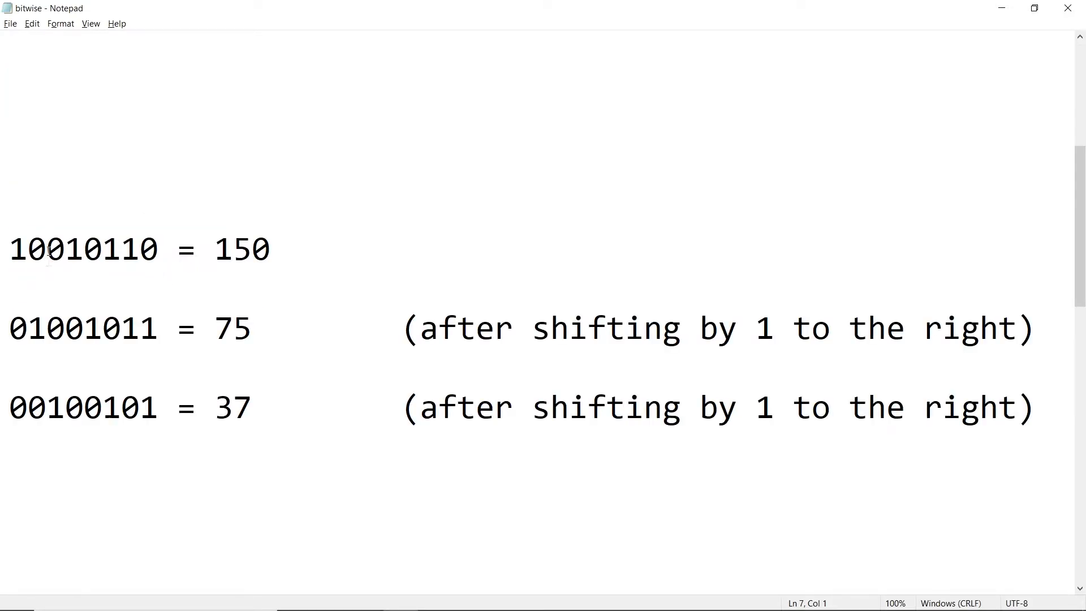
{"action": "mouse_move", "coordinate": [145, 283]}
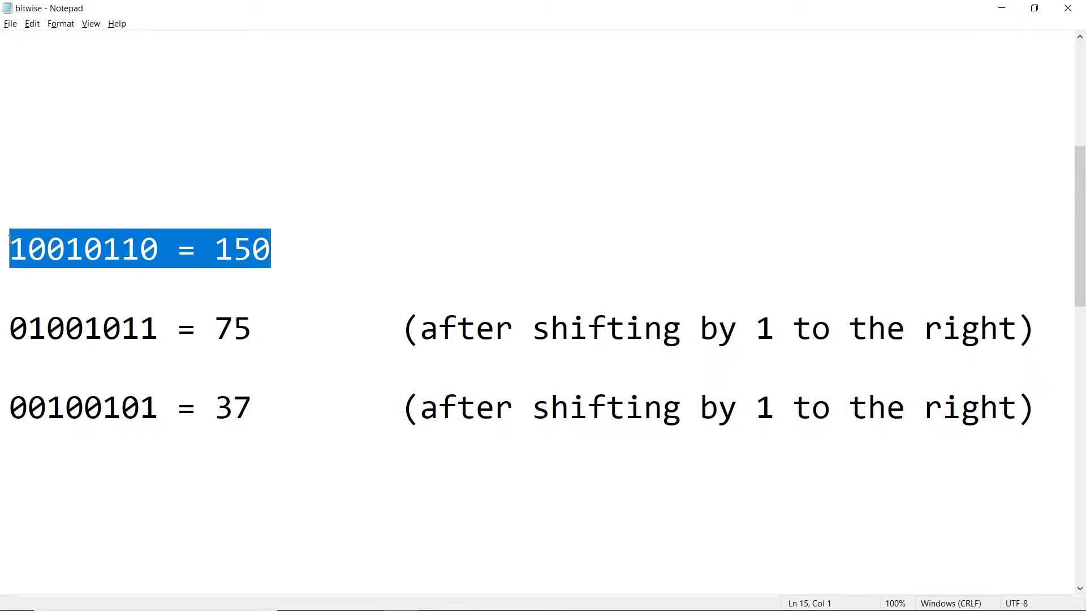
{"action": "double_click", "coordinate": [234, 329]}
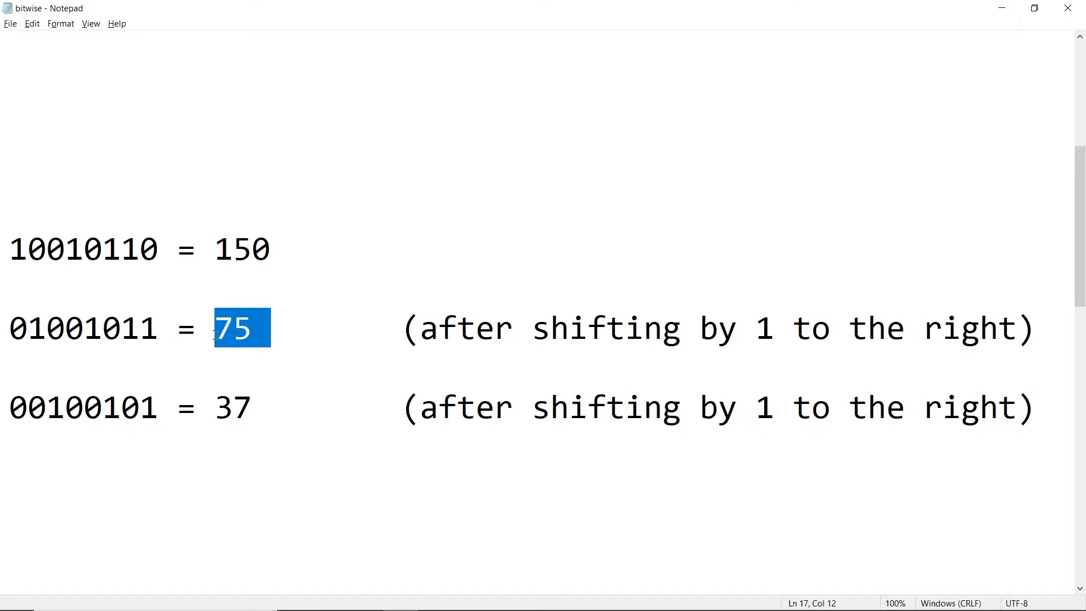
{"action": "double_click", "coordinate": [234, 407]}
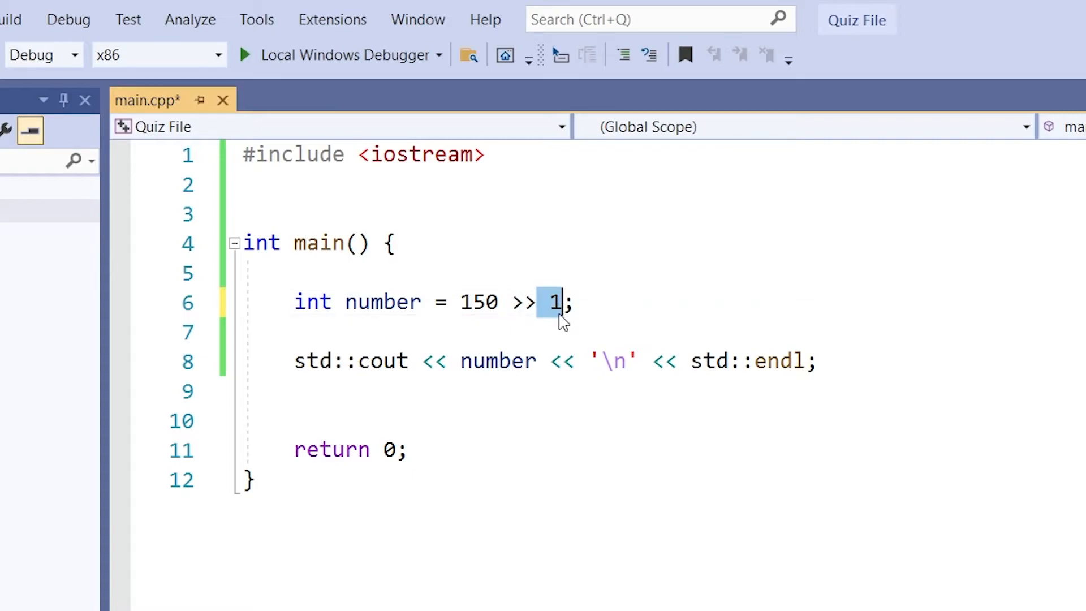
{"action": "mouse_move", "coordinate": [477, 317]}
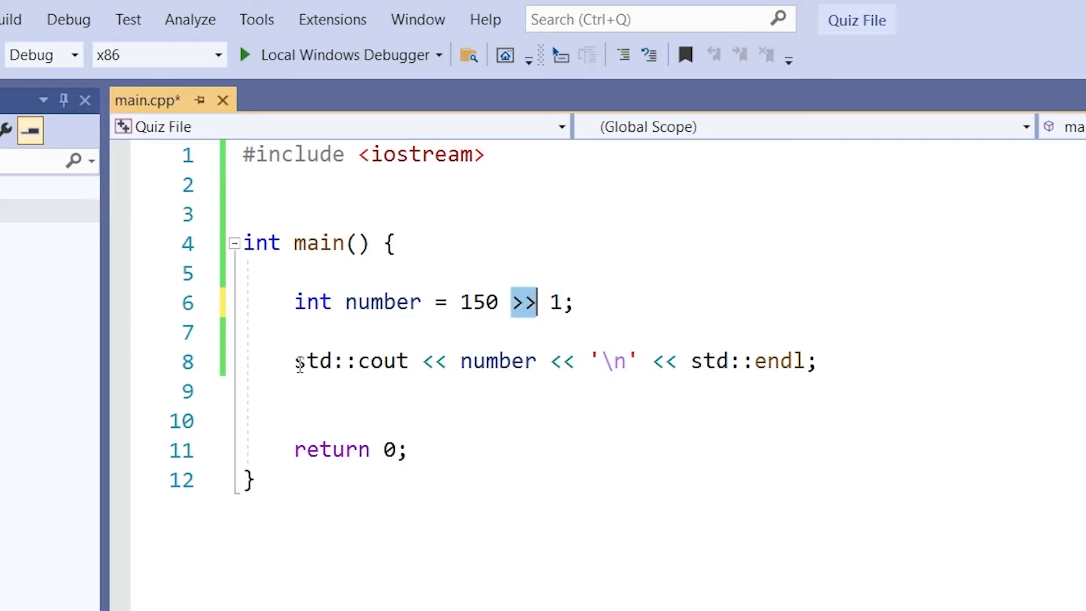
Highlight the std::cout line that prints number
{"action": "left_click_drag", "start_coordinate": [294, 361], "coordinate": [817, 361]}
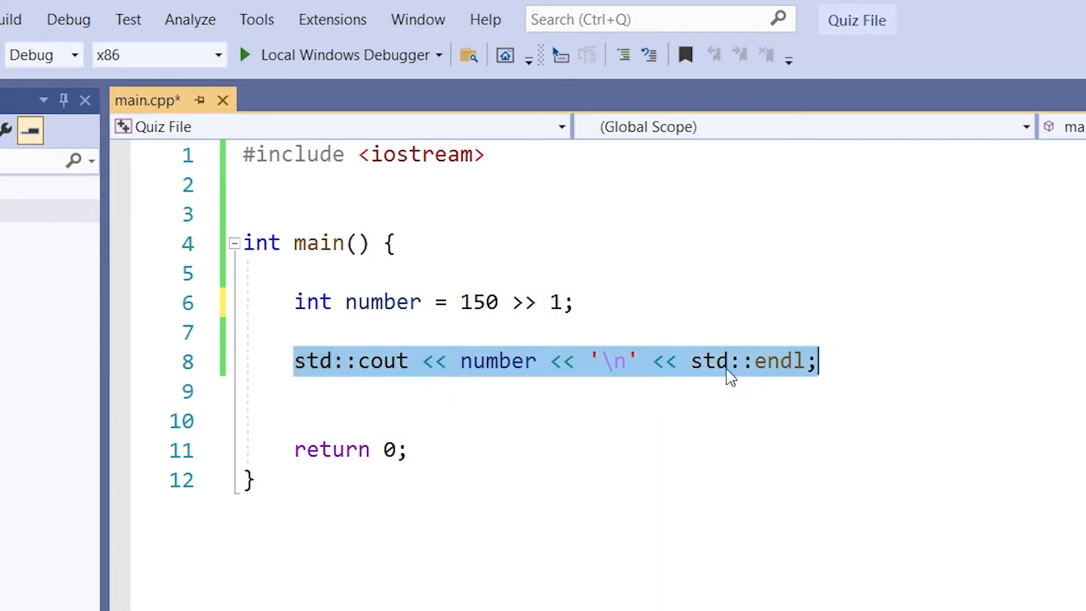
{"action": "mouse_move", "coordinate": [506, 434]}
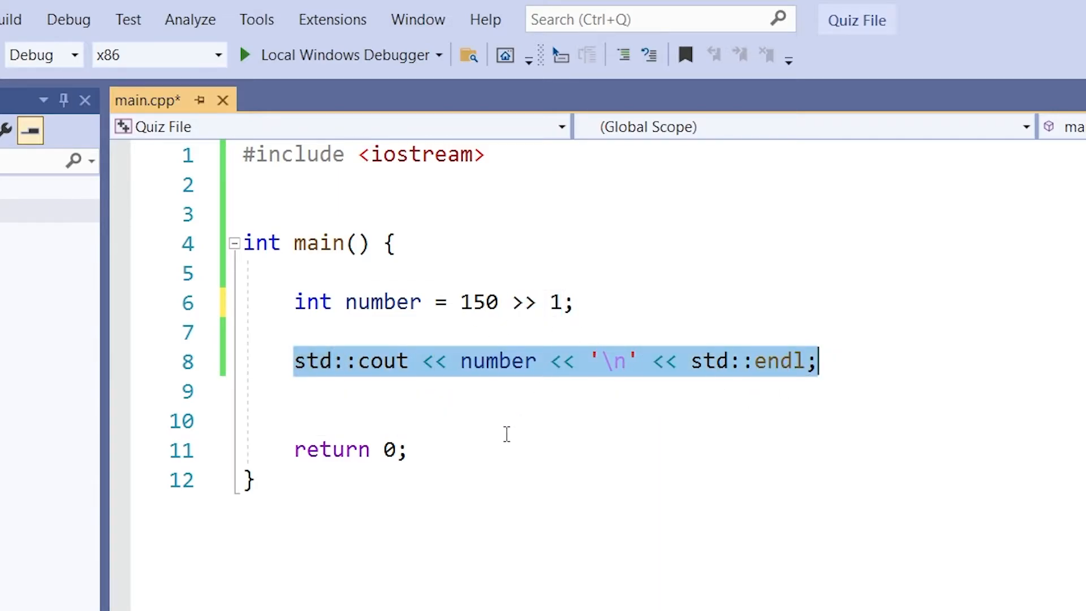
Run the program without debugging, then change the shift amount to 2
{"action": "left_click", "coordinate": [11, 19]}
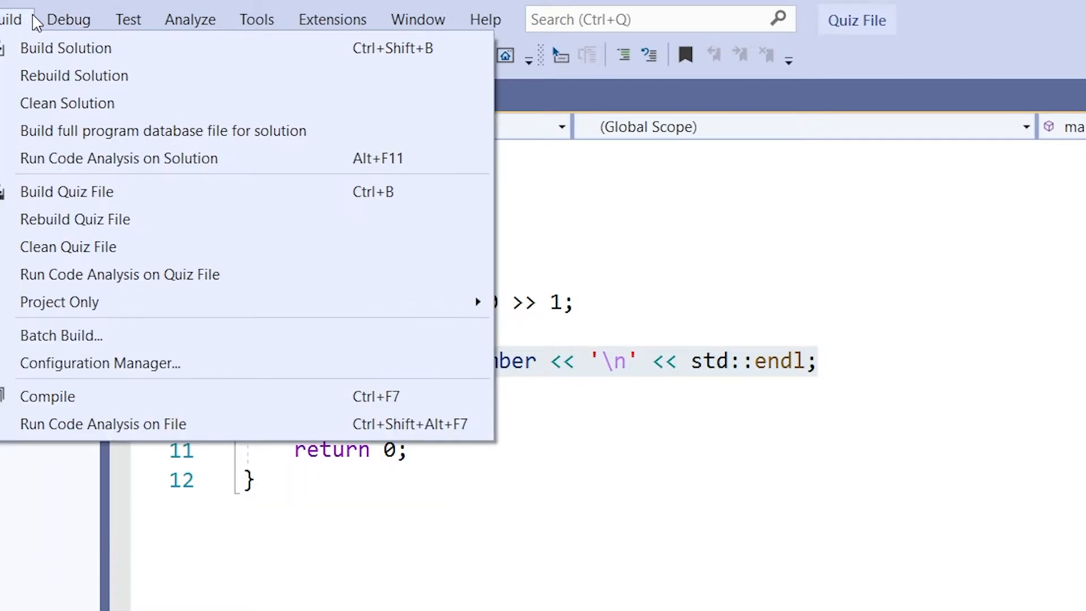
{"action": "left_click", "coordinate": [67, 19]}
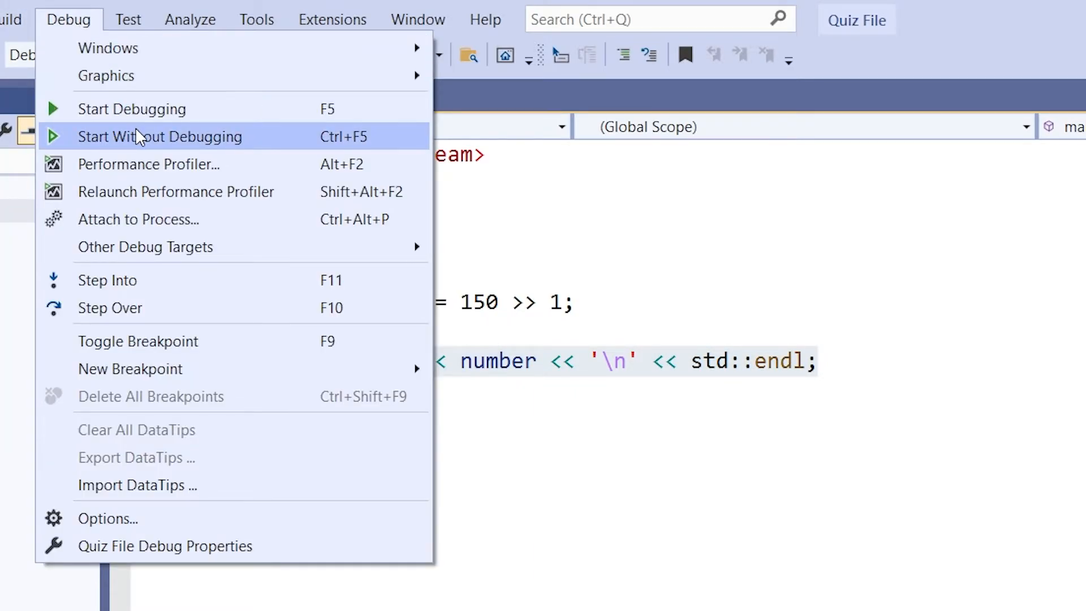
{"action": "left_click", "coordinate": [160, 136]}
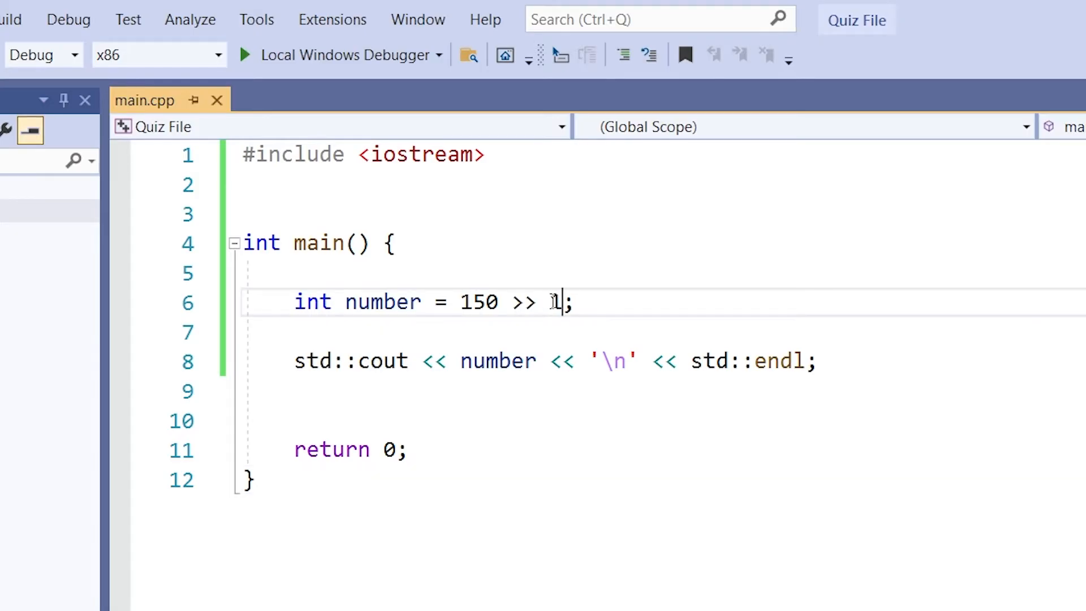
{"action": "type", "text": "2"}
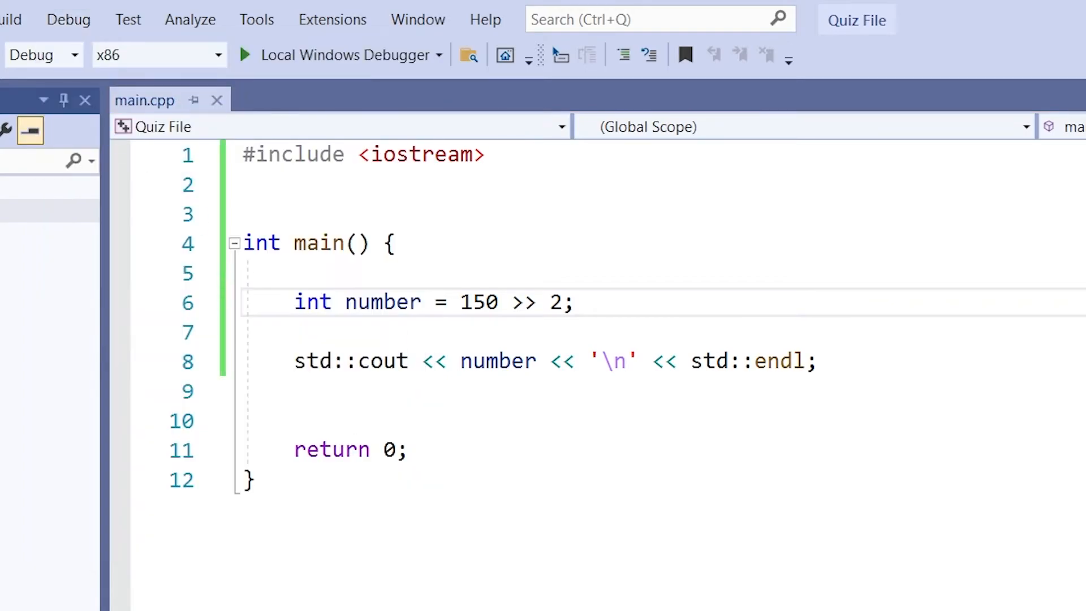
{"action": "left_click", "coordinate": [245, 55]}
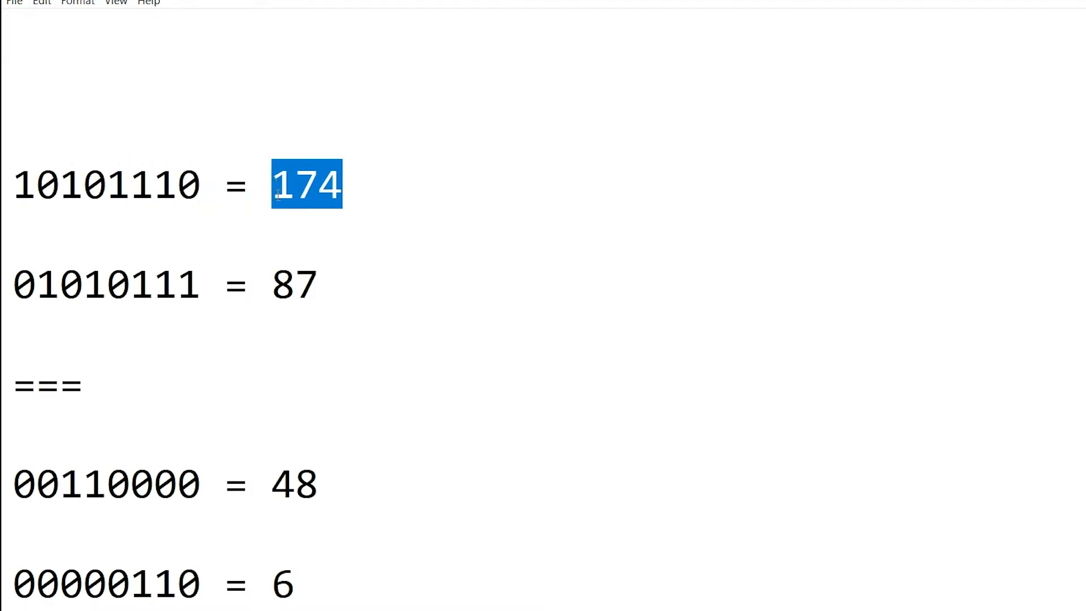
{"action": "mouse_move", "coordinate": [336, 309]}
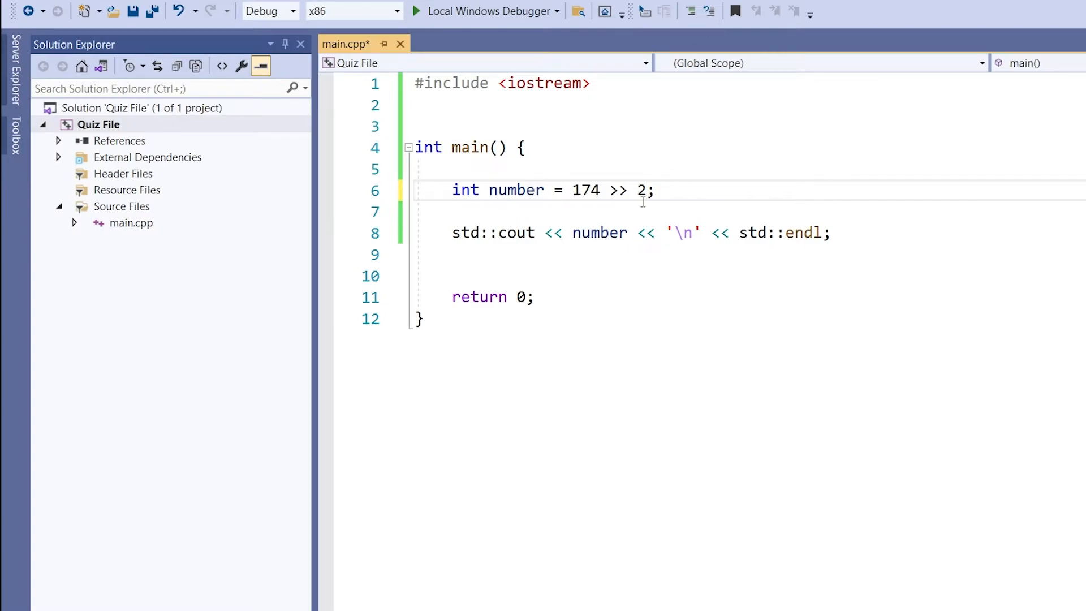
Change the shift to >> 1 and add short int x = 174 above it
{"action": "type", "text": "1"}
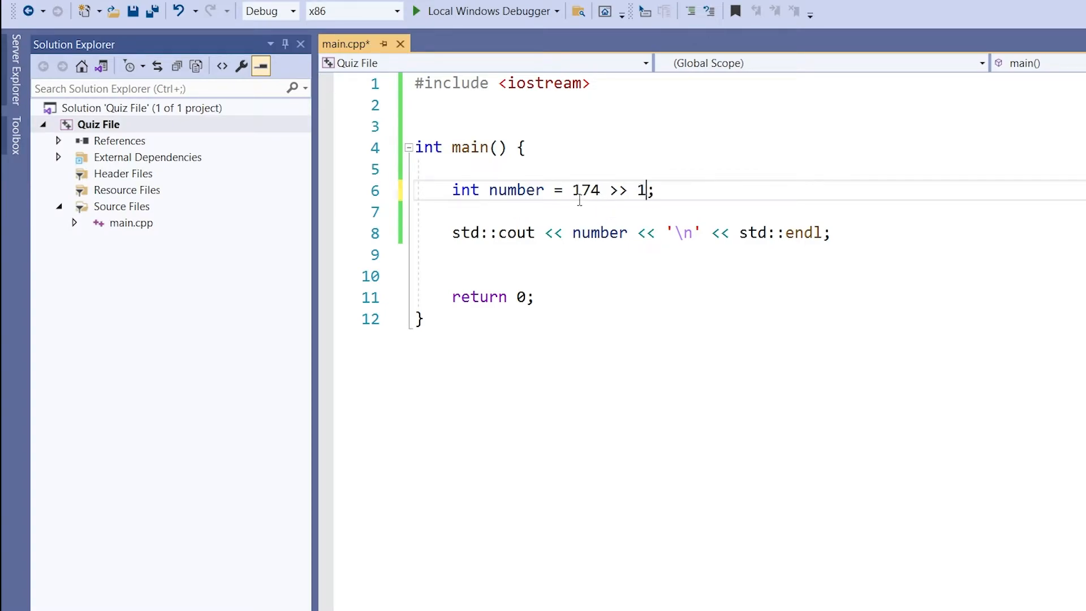
{"action": "mouse_move", "coordinate": [579, 193]}
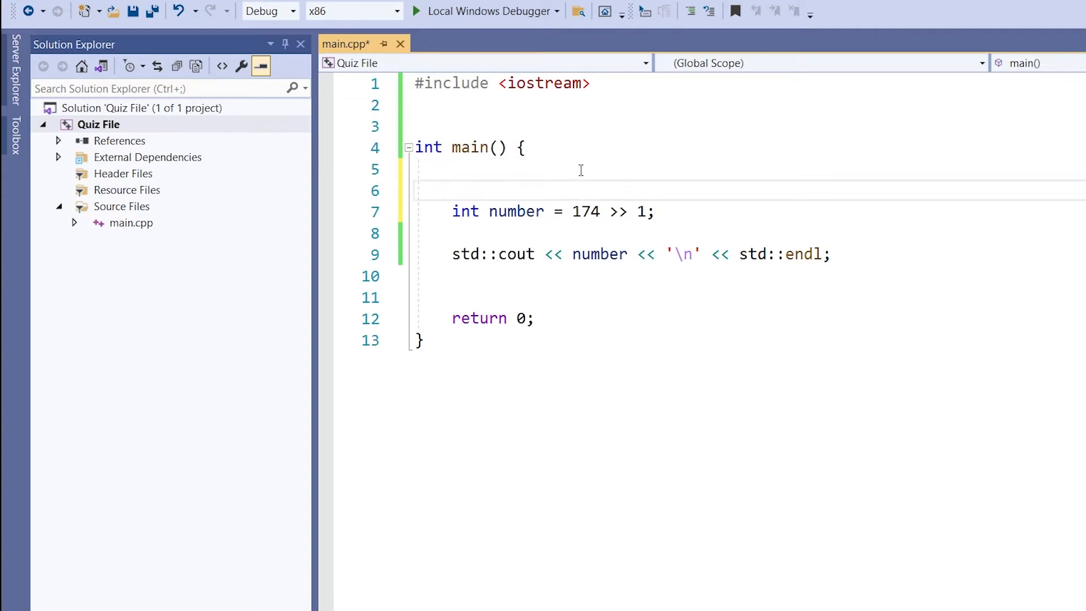
{"action": "type", "text": "short int"}
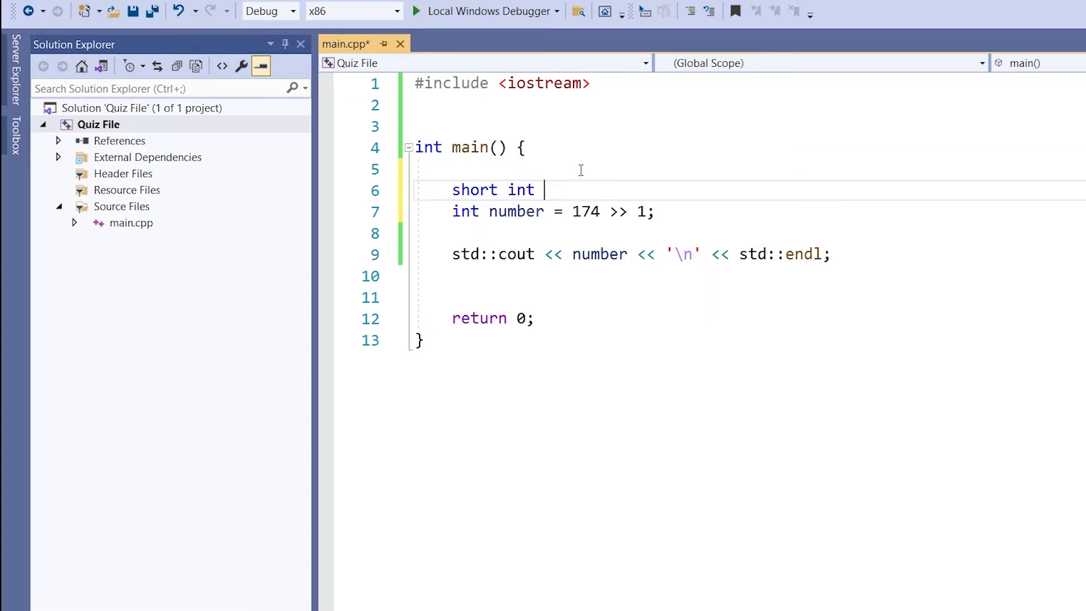
{"action": "type", "text": "x = 174;"}
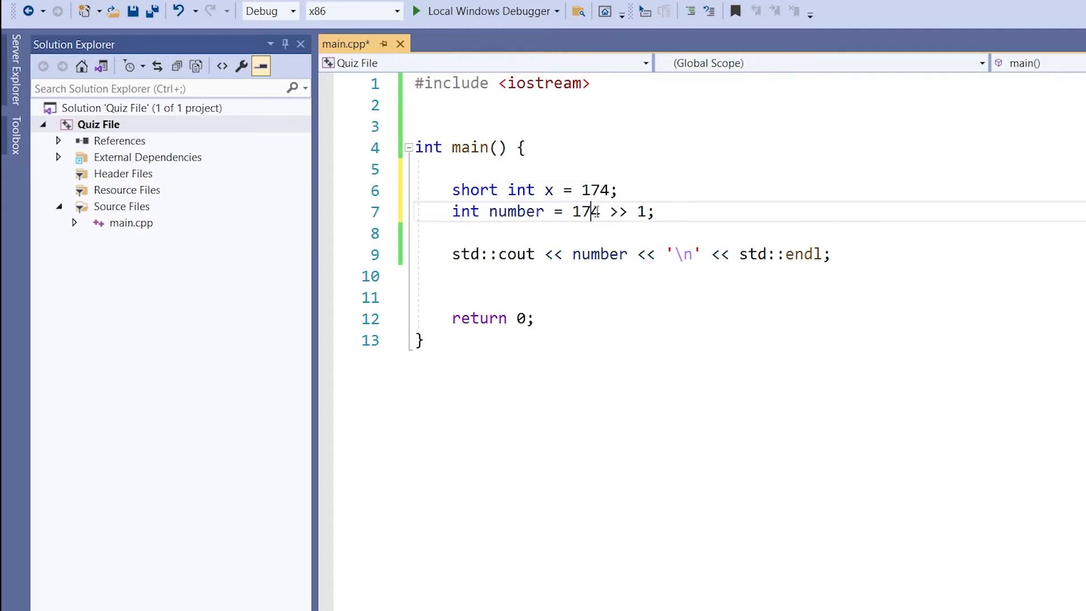
{"action": "type", "text": "x"}
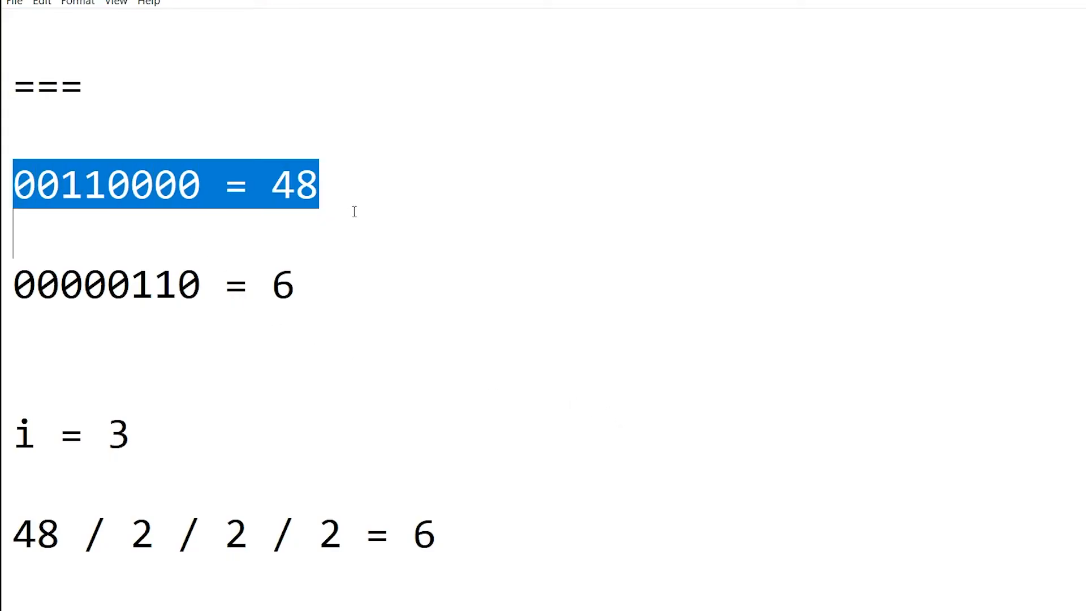
{"action": "mouse_move", "coordinate": [341, 288]}
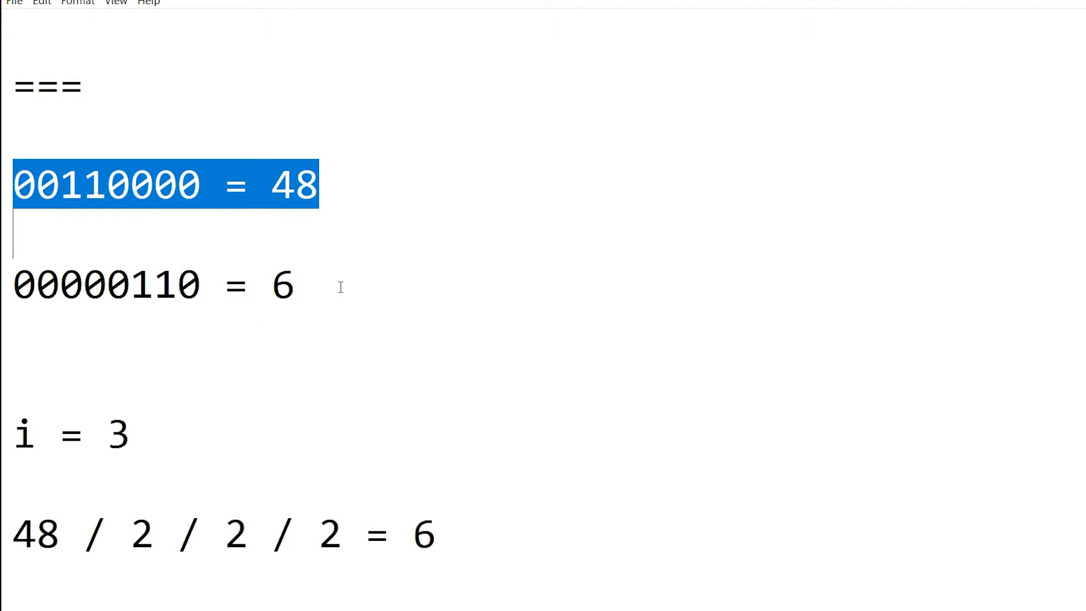
{"action": "triple_click", "coordinate": [142, 285]}
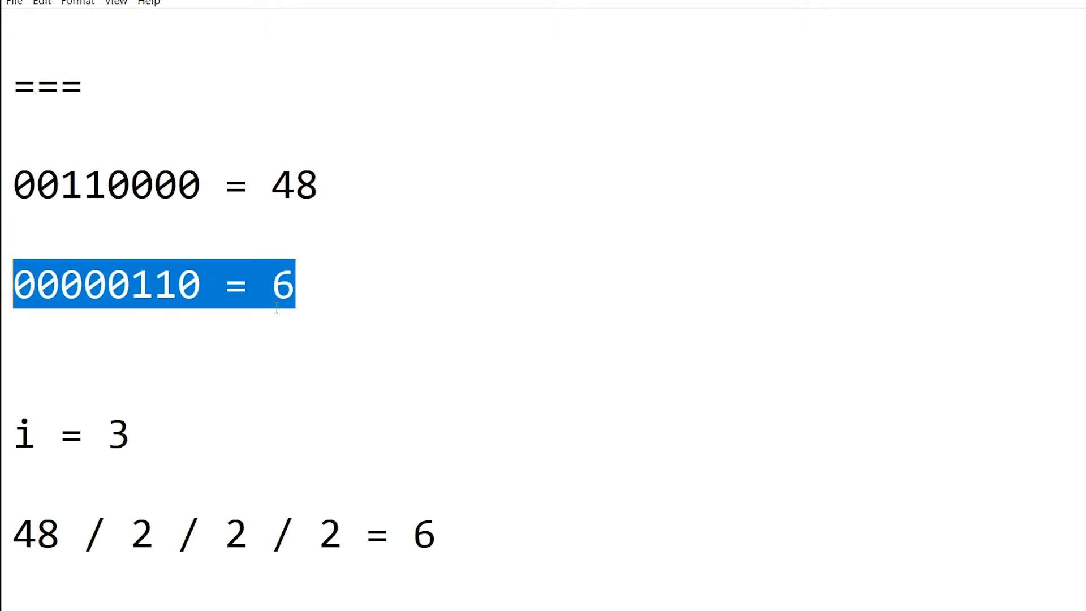
{"action": "mouse_move", "coordinate": [213, 399]}
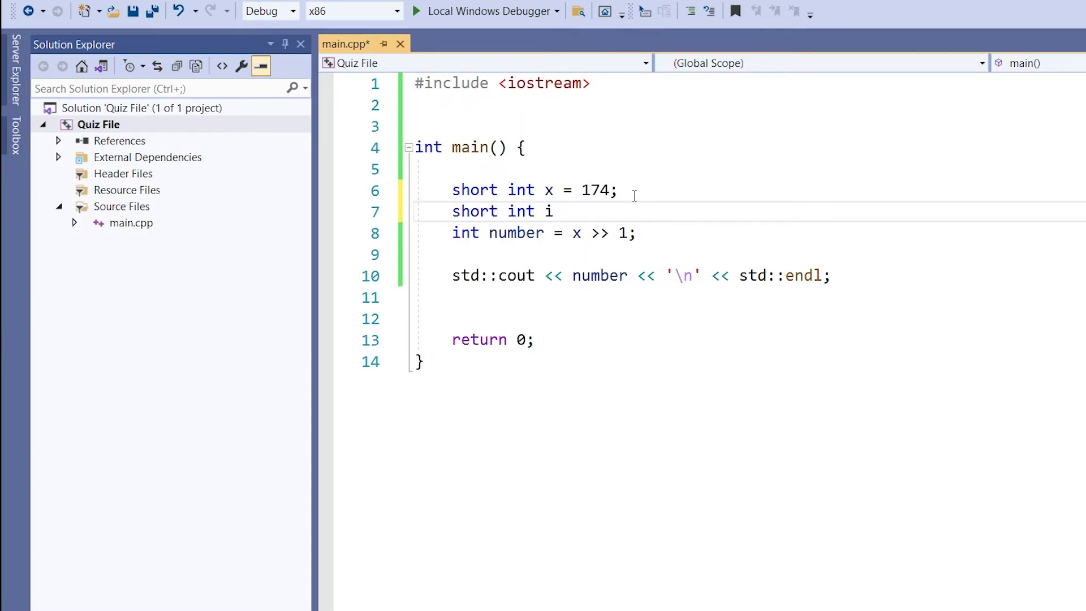
Give short int i the value 3 and run the program without debugging
{"action": "type", "text": "= 3;"}
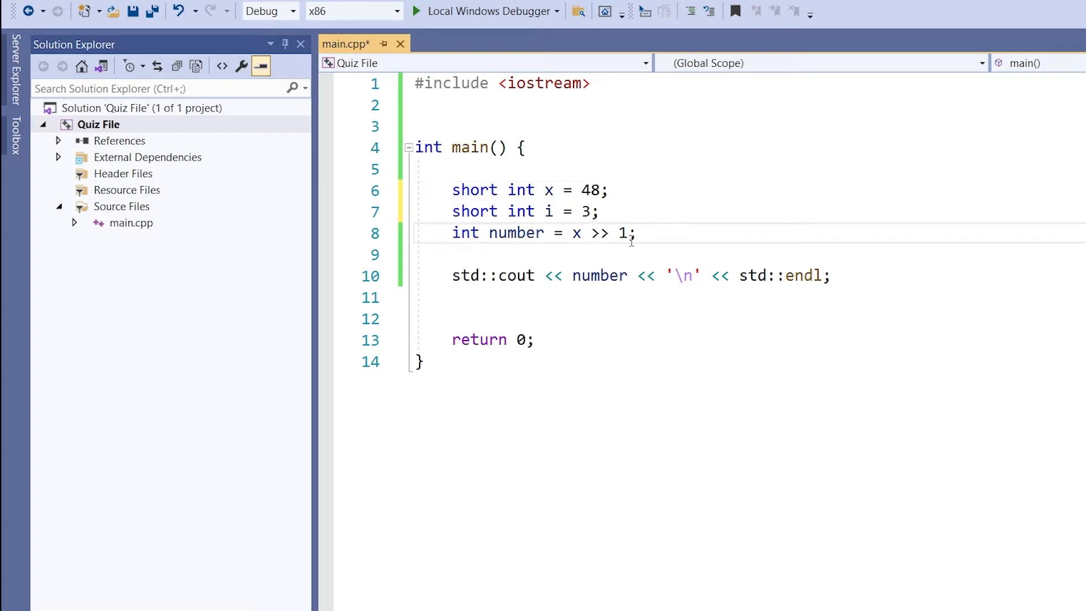
{"action": "key", "text": "Backspace"}
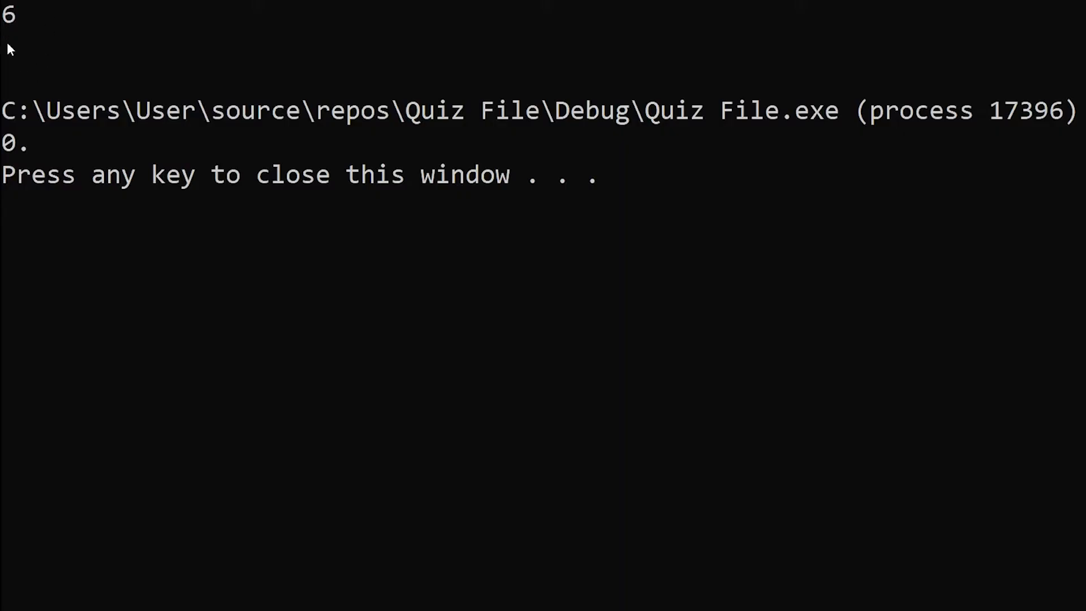
{"action": "mouse_move", "coordinate": [112, 63]}
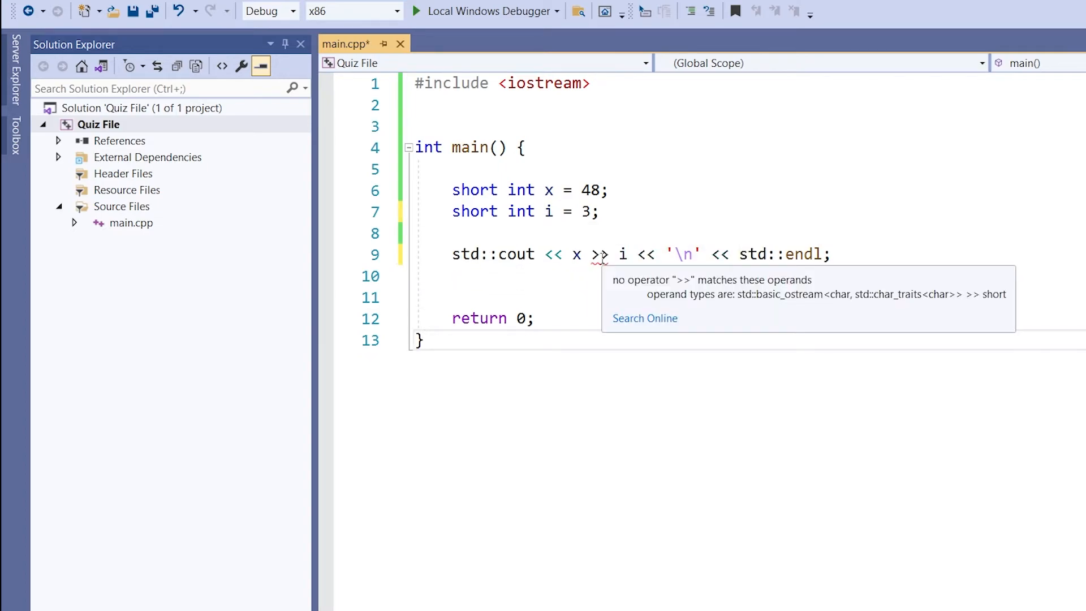
{"action": "mouse_move", "coordinate": [250, 12]}
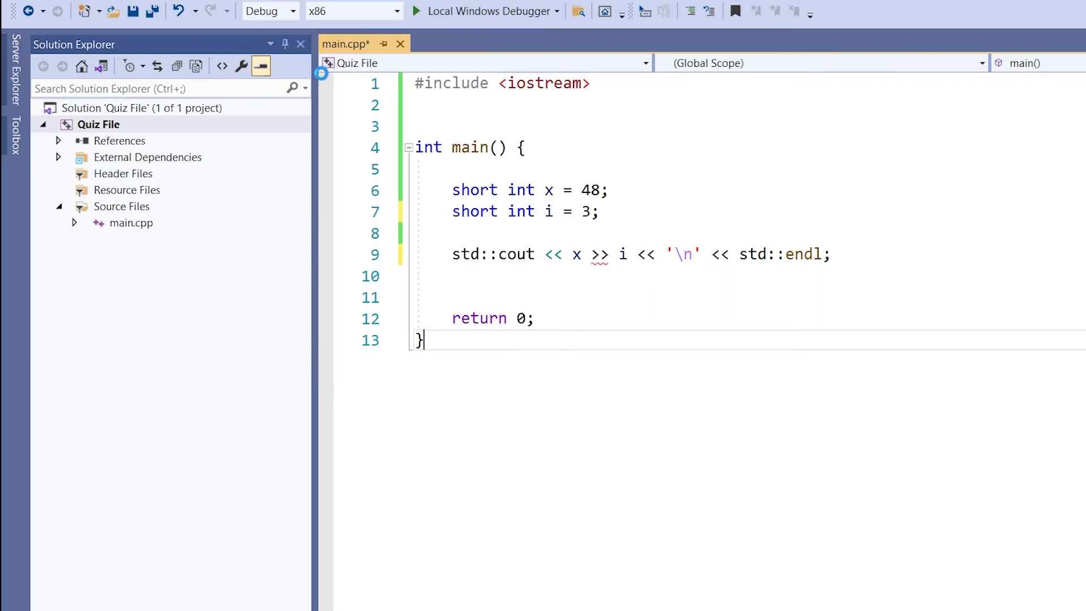
Save main.cpp with the cout line printing x >> i directly
{"action": "key", "text": "Ctrl+S"}
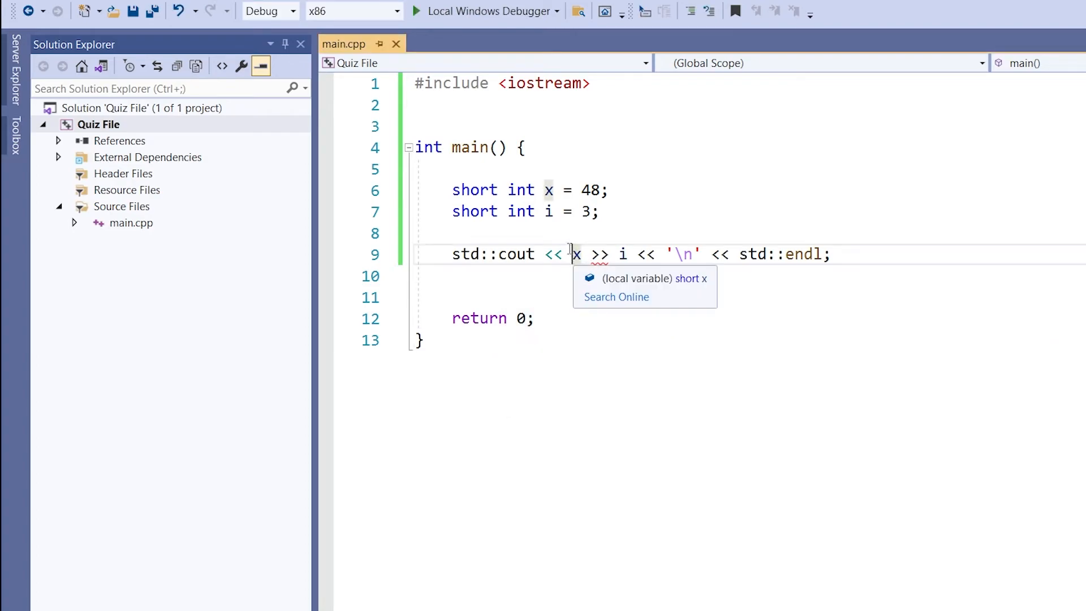
Wrap x >> i in parentheses, save main.cpp, and highlight the >> operator
{"action": "left_click_drag", "start_coordinate": [571, 254], "coordinate": [626, 254]}
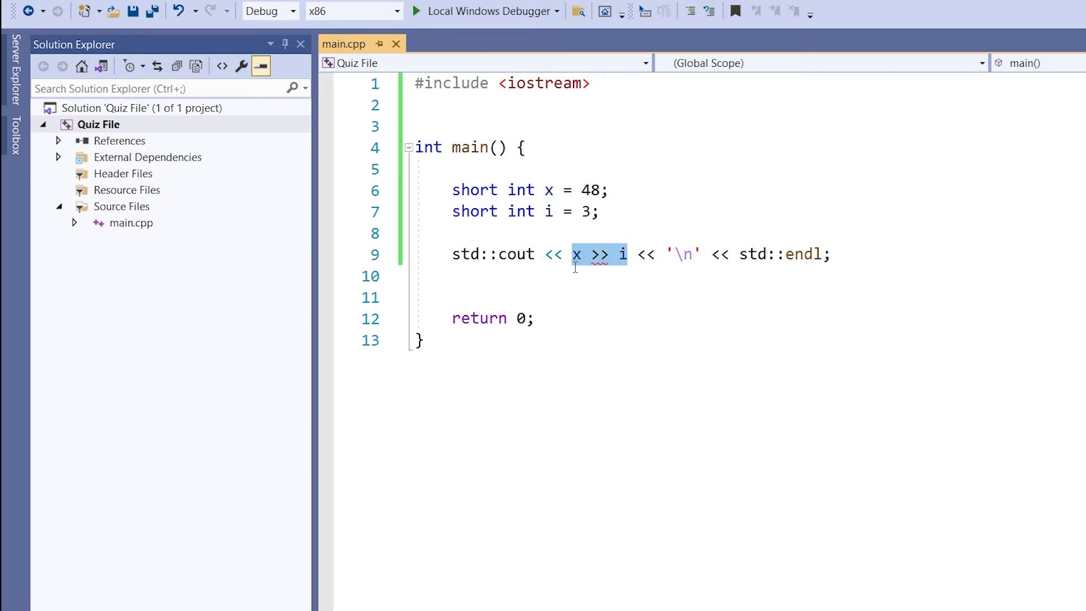
{"action": "mouse_move", "coordinate": [599, 255]}
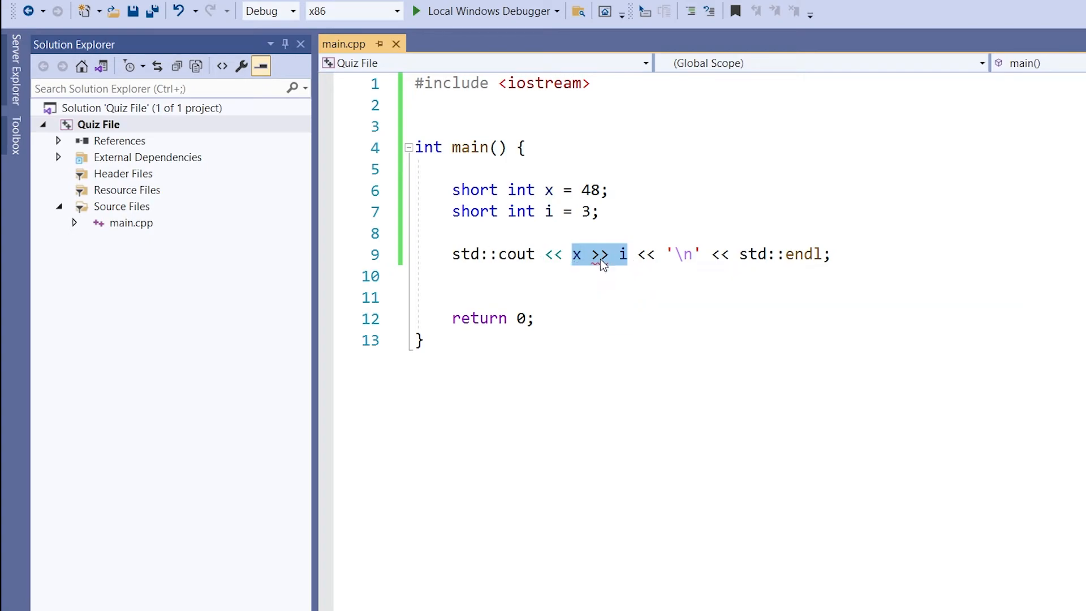
{"action": "type", "text": "("}
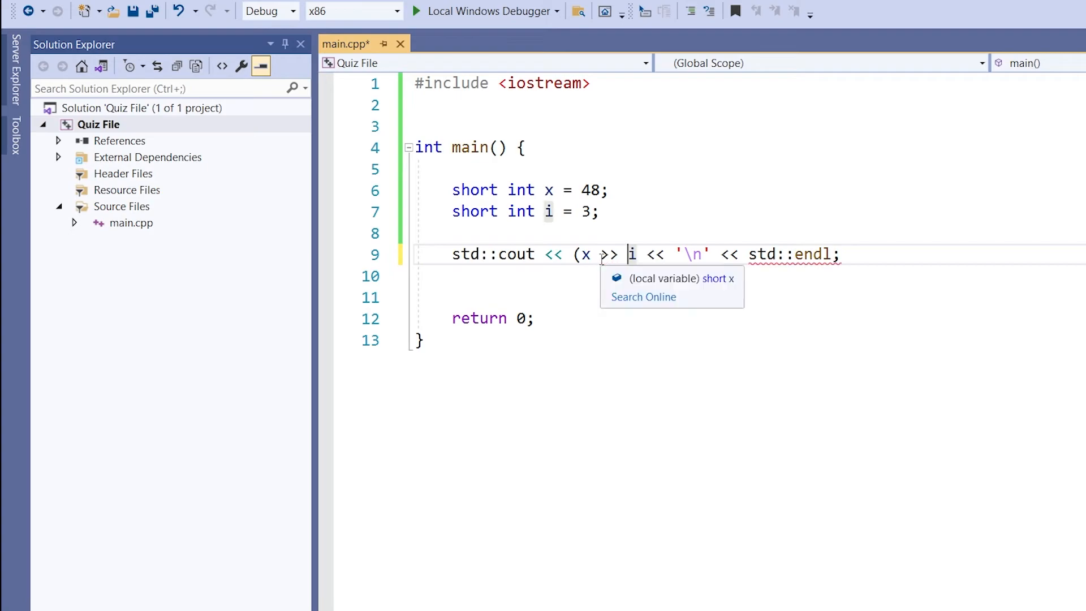
{"action": "type", "text": ")"}
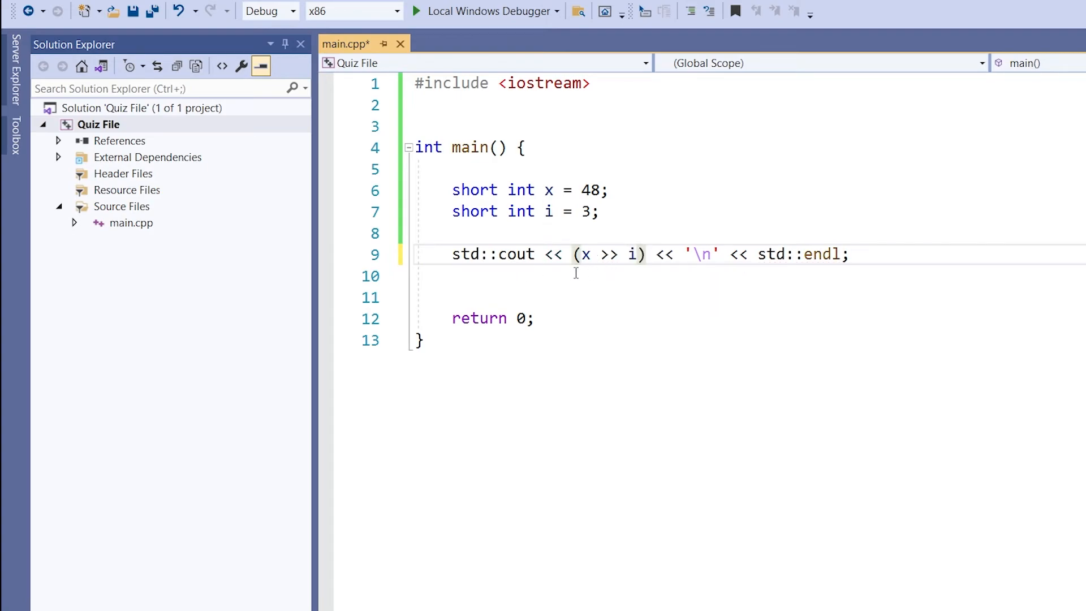
{"action": "left_click_drag", "start_coordinate": [573, 254], "coordinate": [645, 254]}
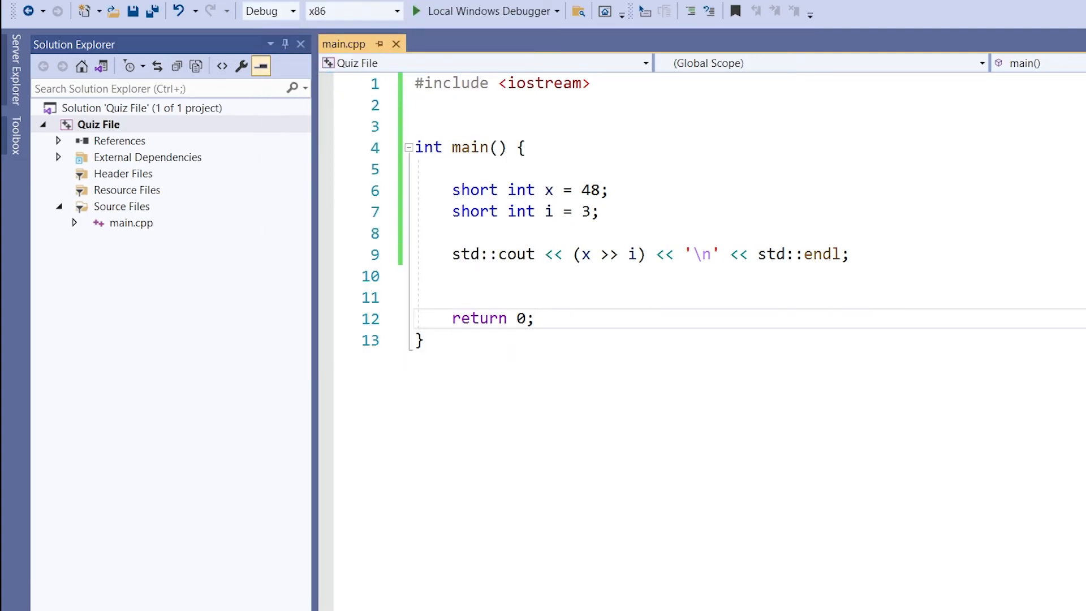
{"action": "left_click", "coordinate": [416, 11]}
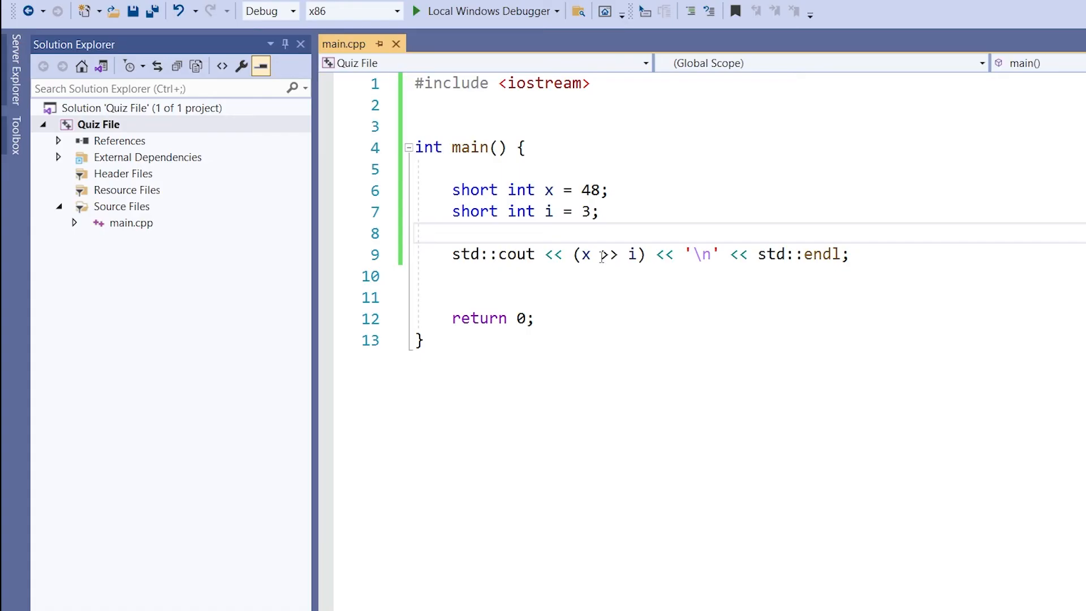
{"action": "double_click", "coordinate": [608, 254]}
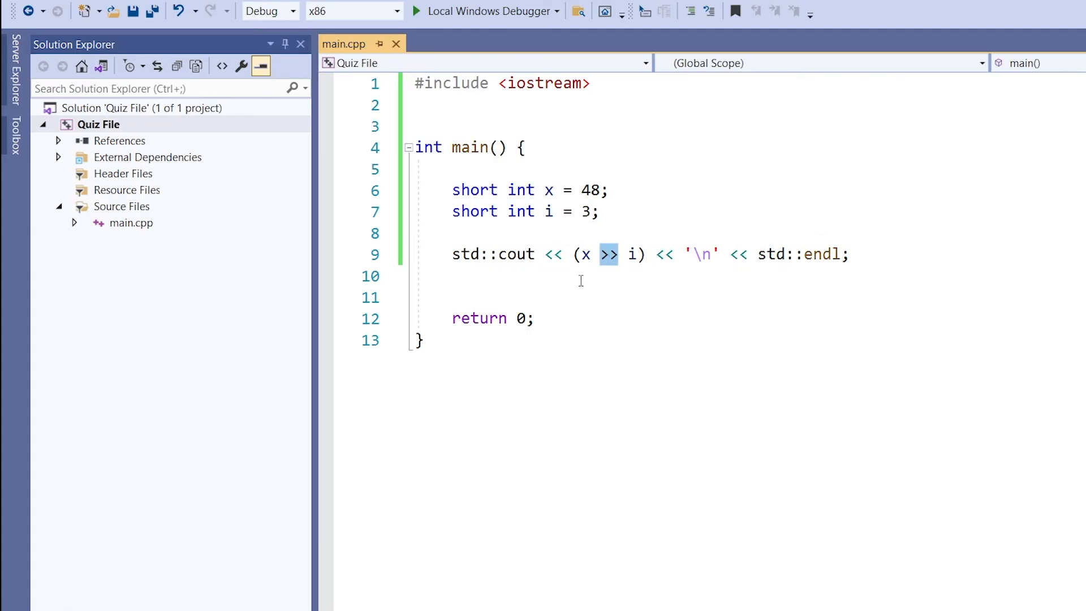
{"action": "mouse_move", "coordinate": [596, 235]}
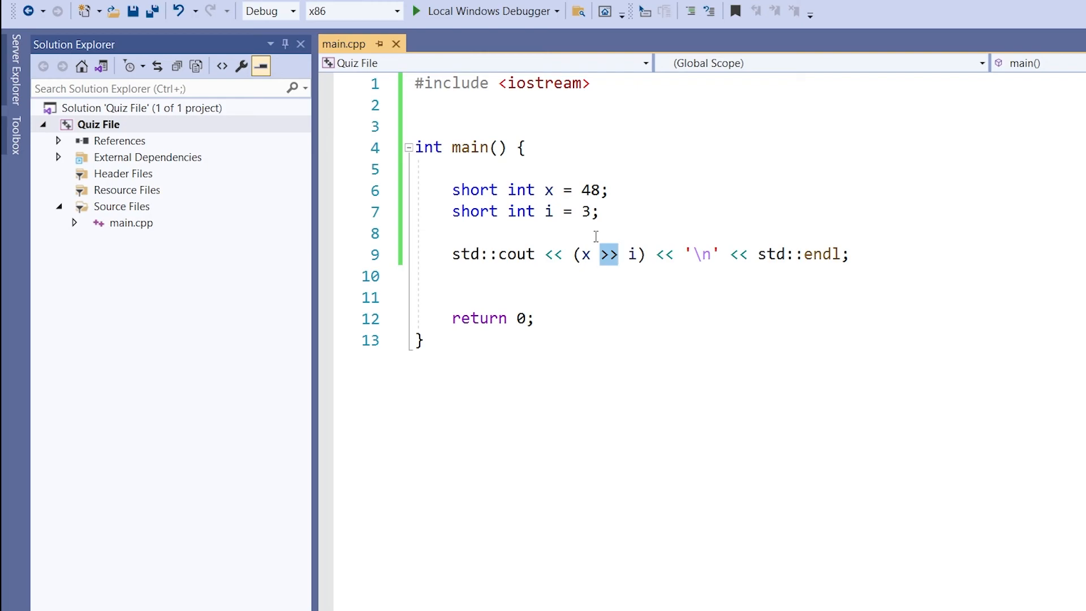